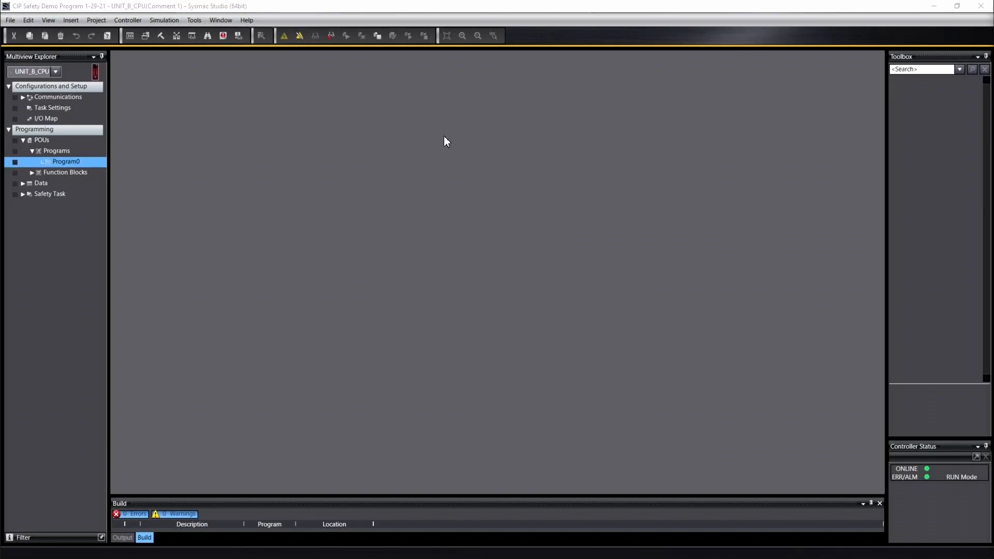
mouse_move(123, 69)
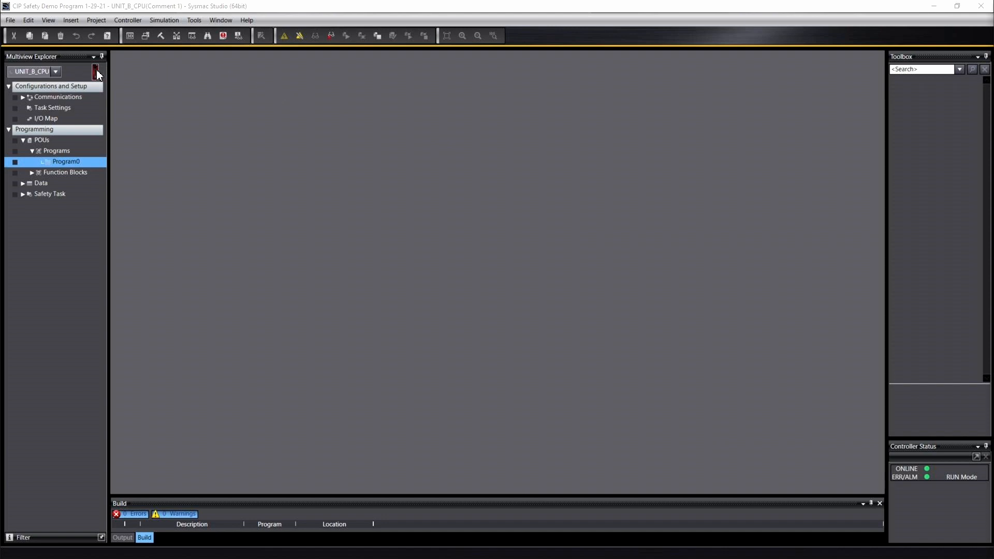
mouse_move(182, 61)
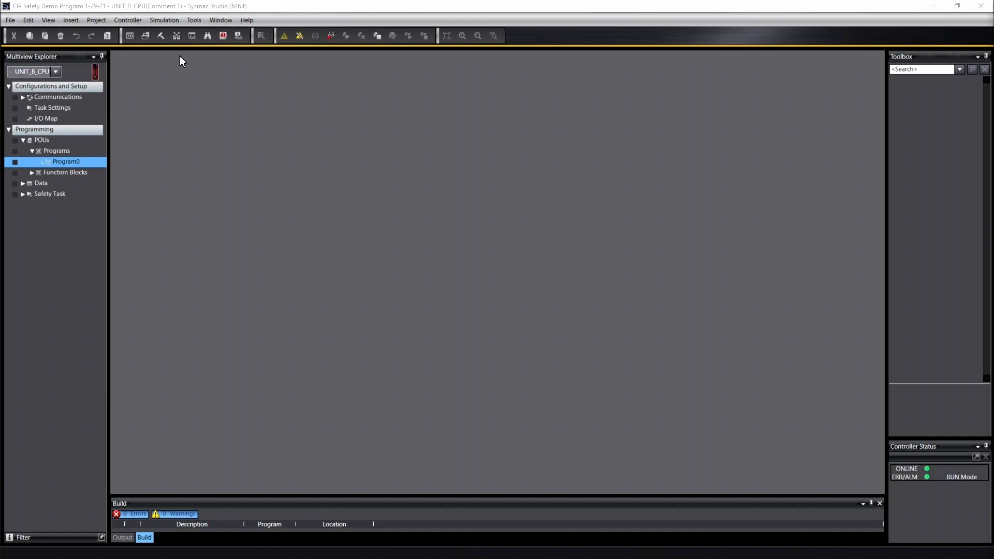
mouse_move(260, 66)
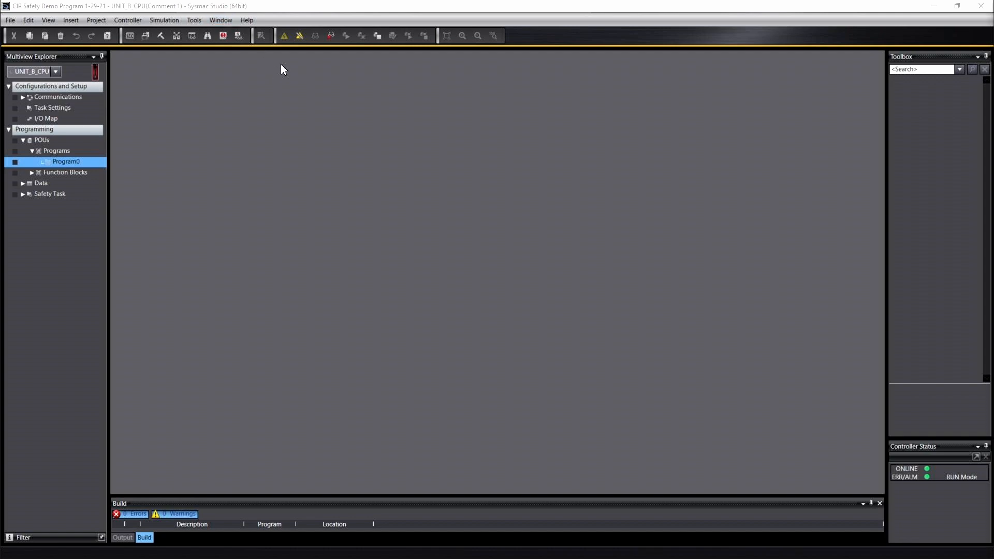
mouse_move(285, 35)
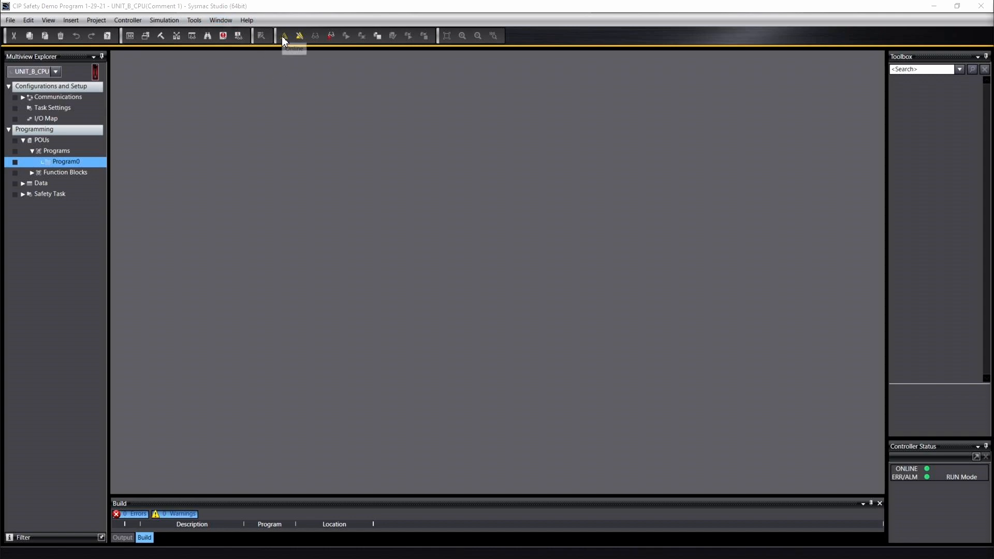
mouse_move(285, 47)
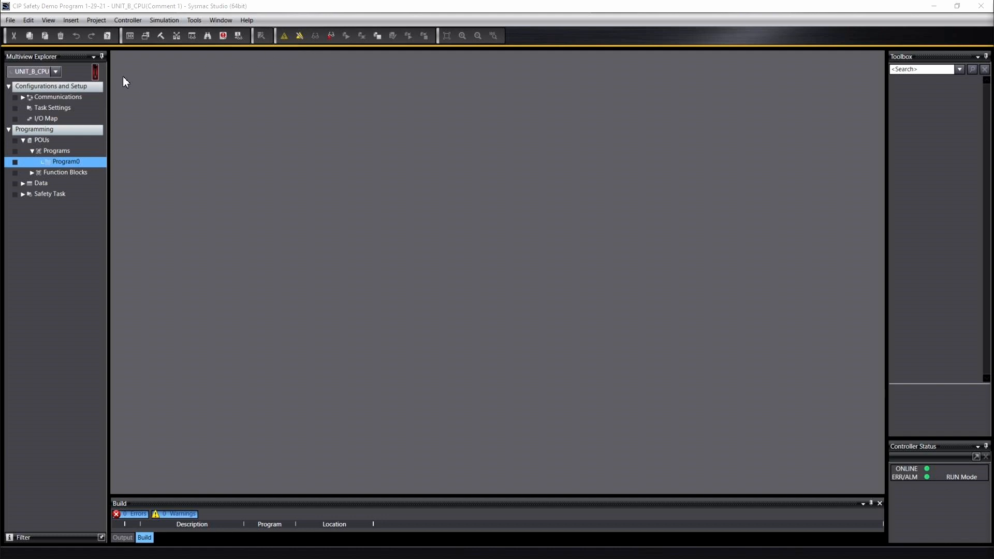
mouse_move(50, 91)
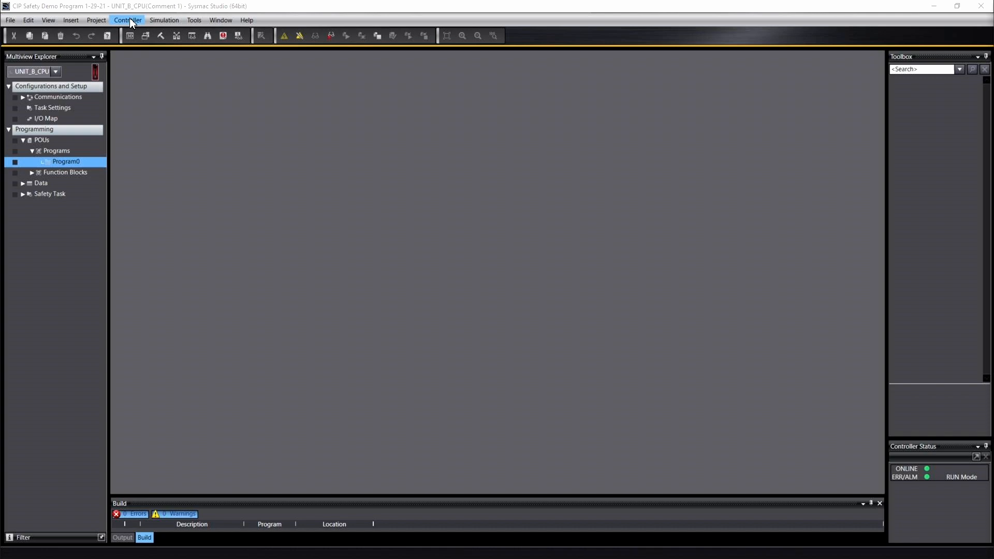
Open the Online Functional Test from the Controller menu
click(128, 20)
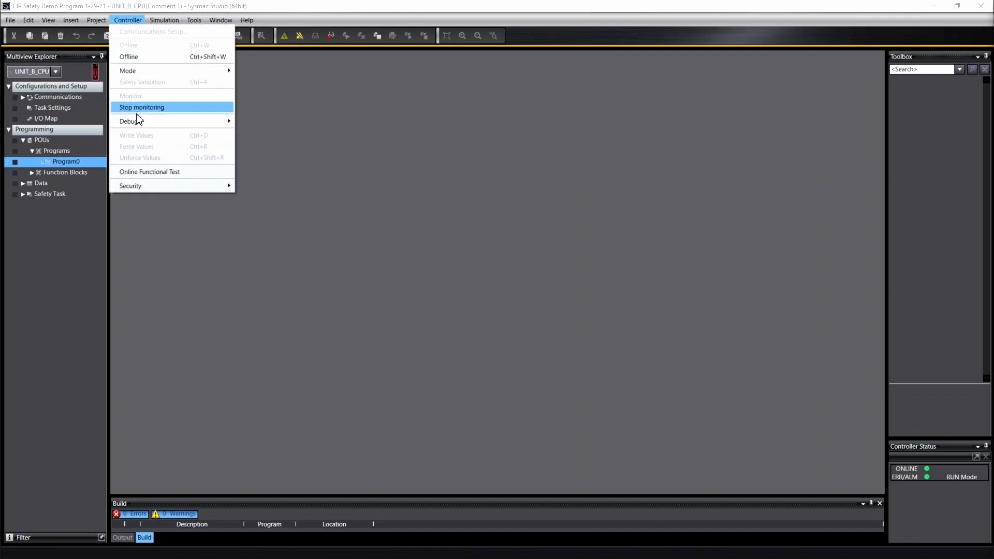
click(150, 171)
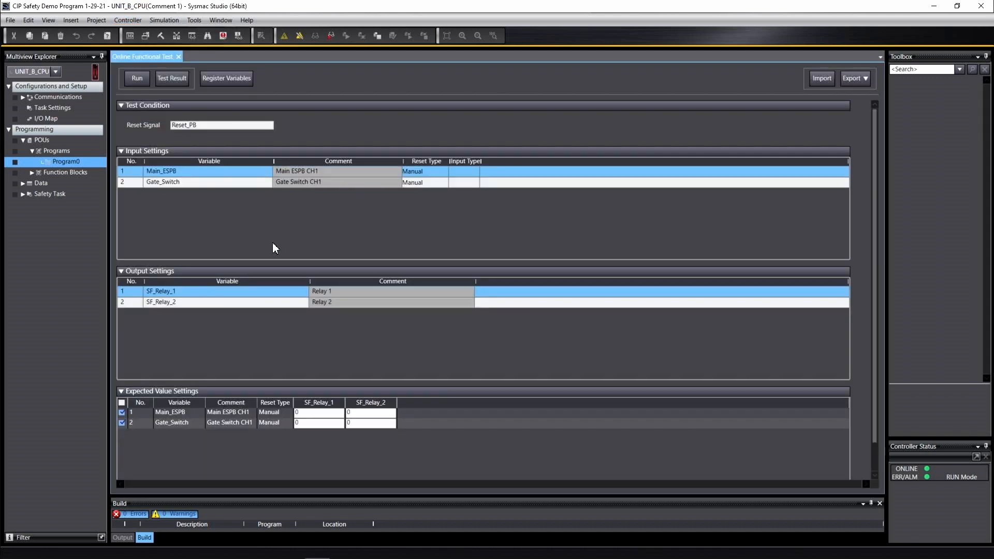
click(196, 125)
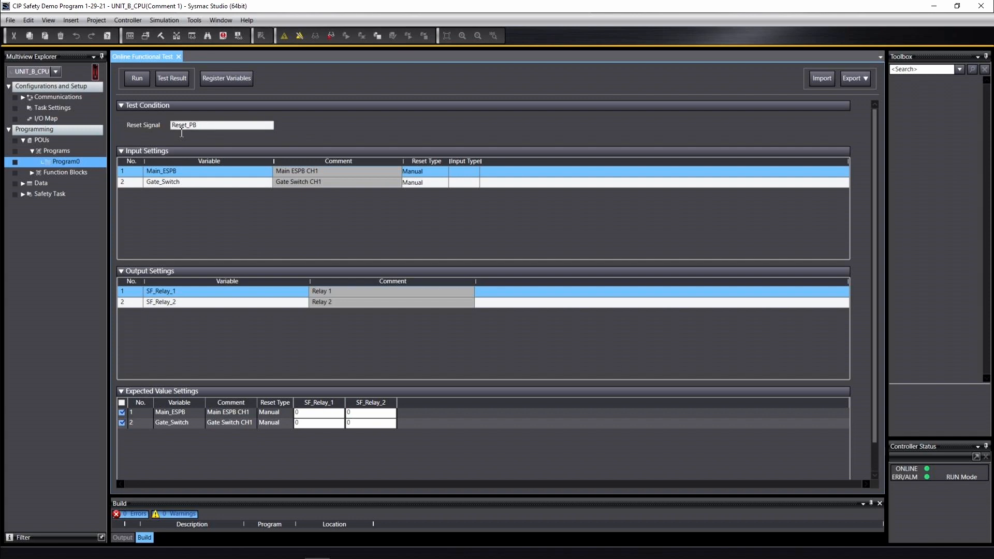
mouse_move(149, 133)
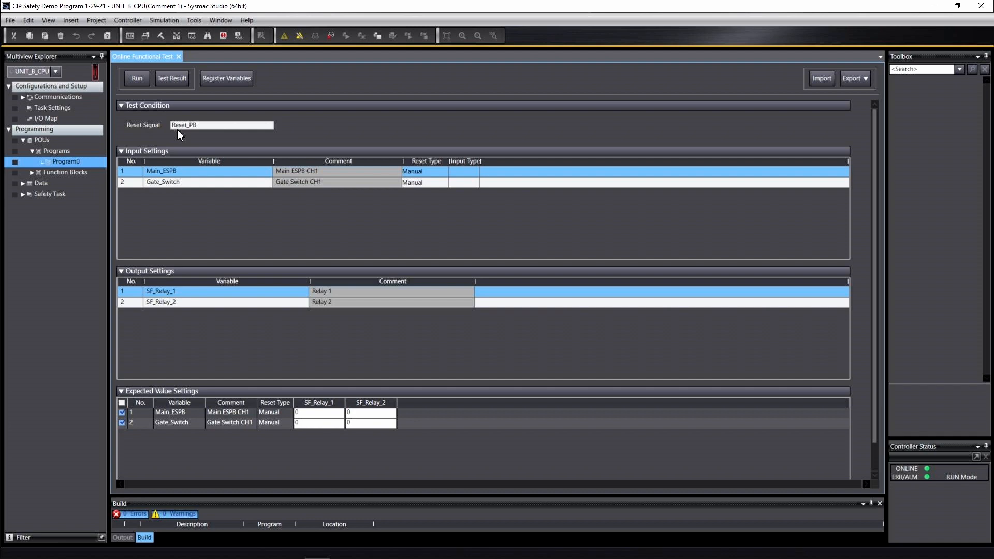
mouse_move(162, 135)
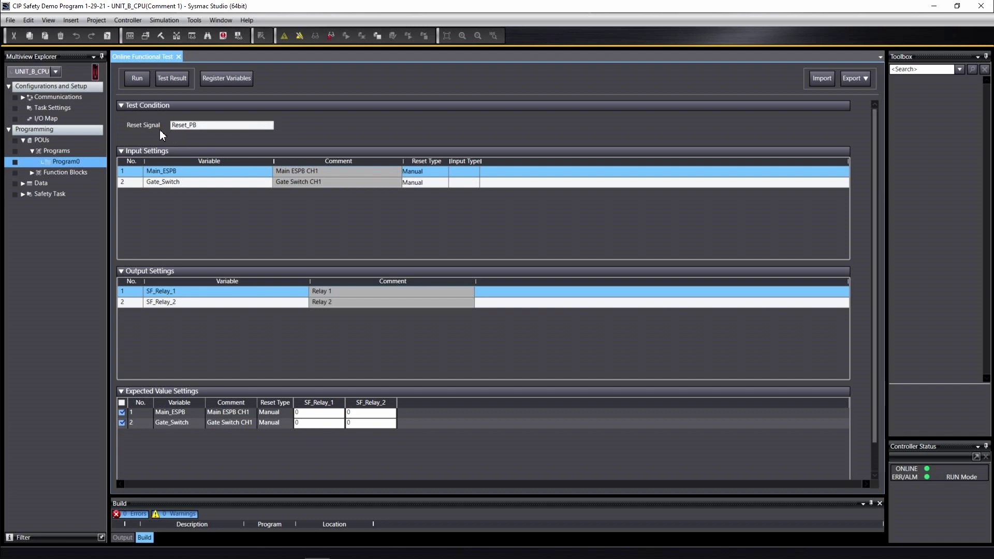
mouse_move(170, 178)
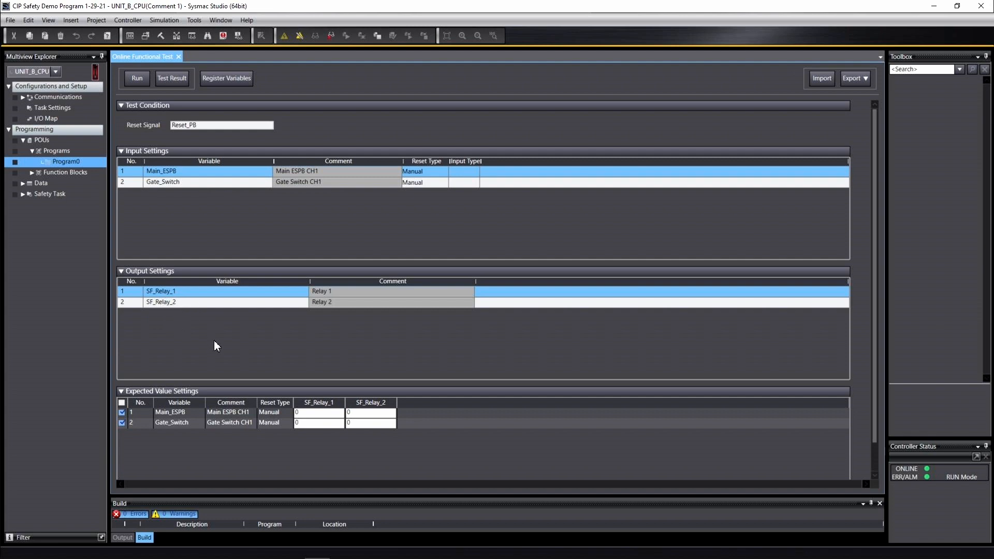
Review the expected SF_Relay_1 and SF_Relay_2 values (all 0) for Main_ESPB and Gate_Switch
click(319, 412)
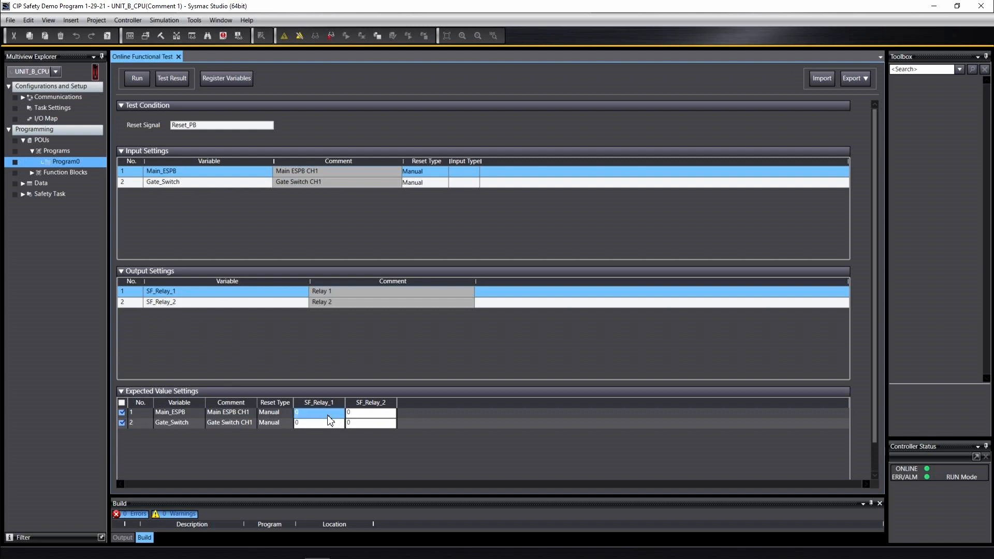
click(371, 412)
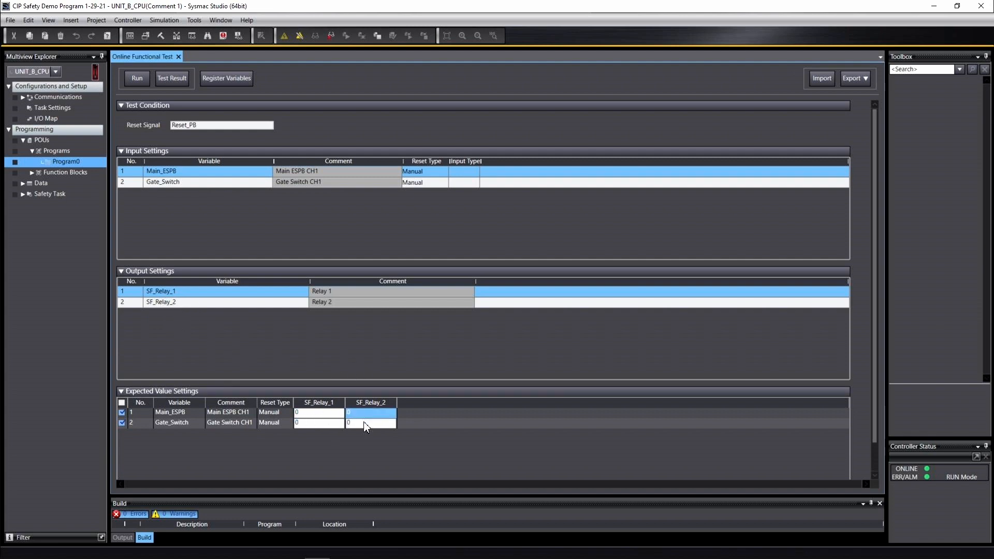
click(371, 422)
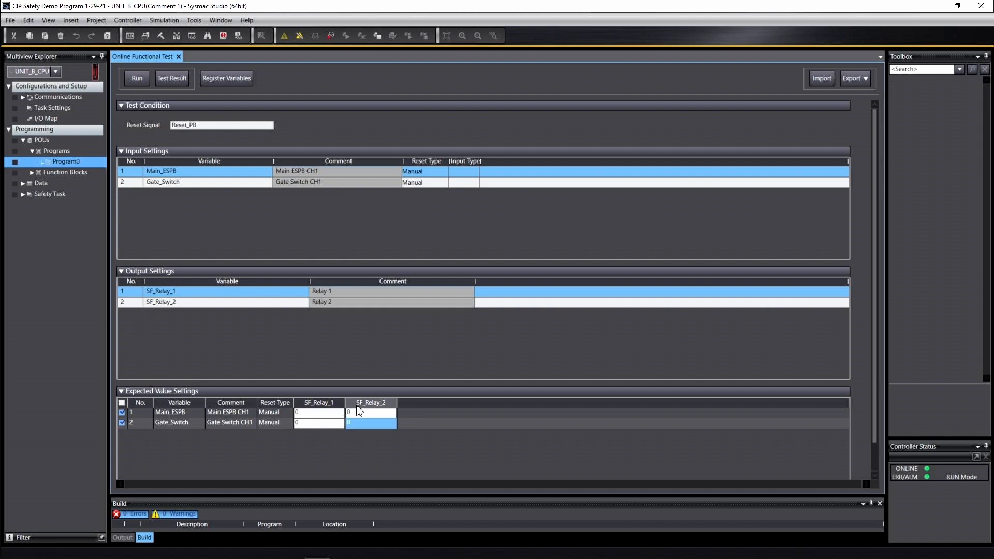
click(318, 413)
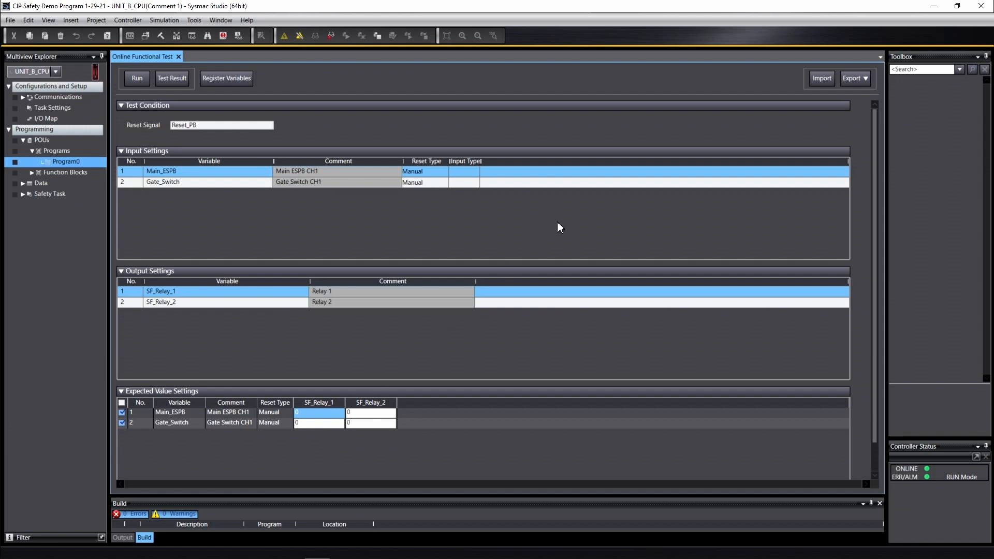
mouse_move(834, 131)
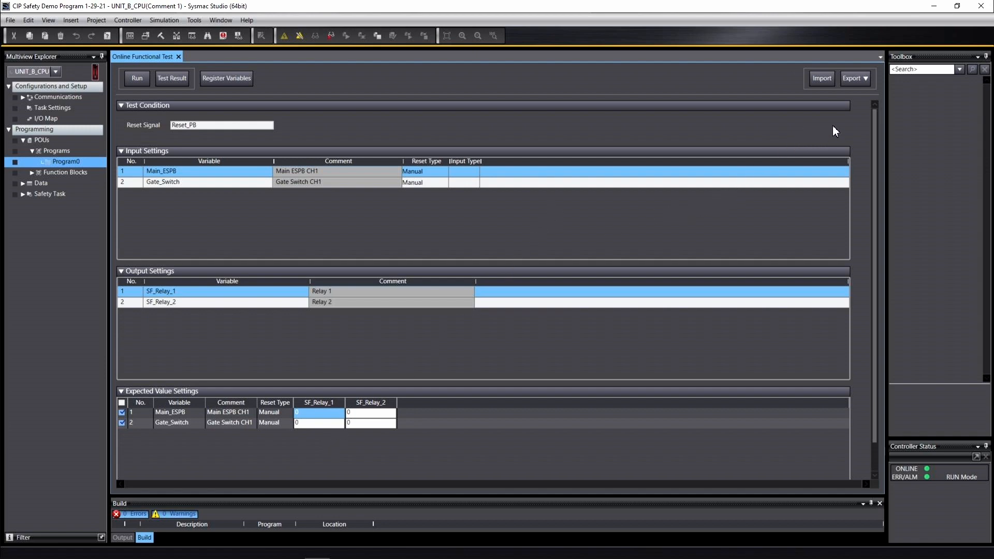
mouse_move(827, 91)
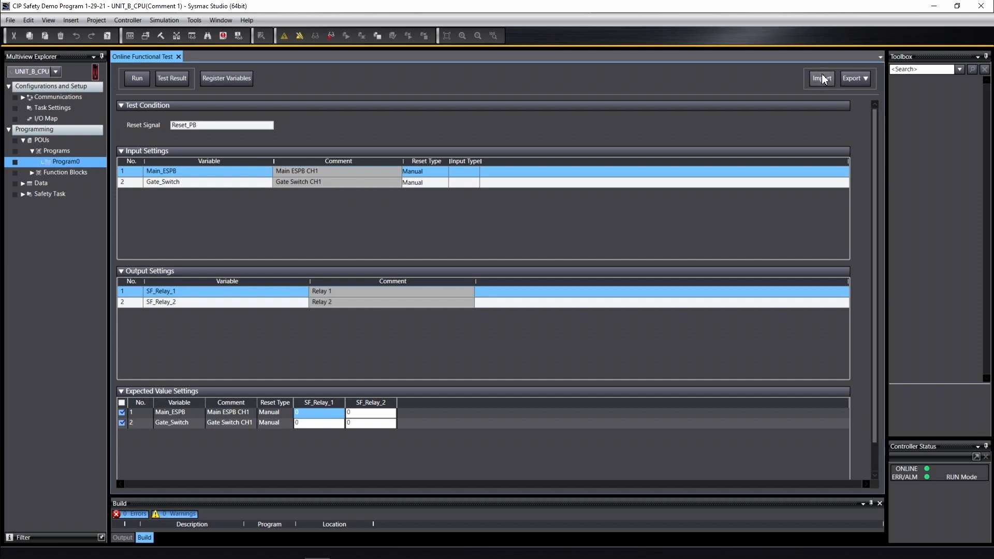
mouse_move(690, 93)
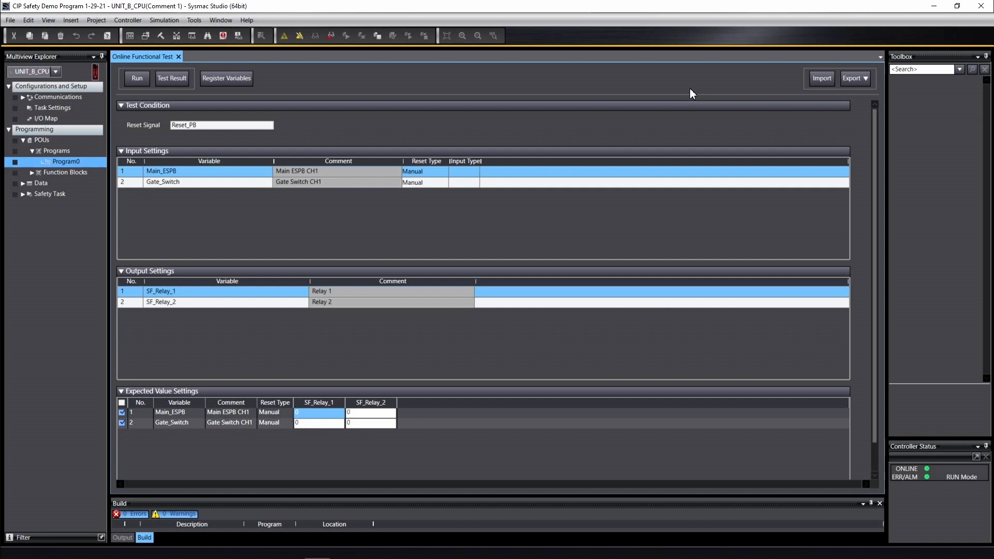
mouse_move(338, 90)
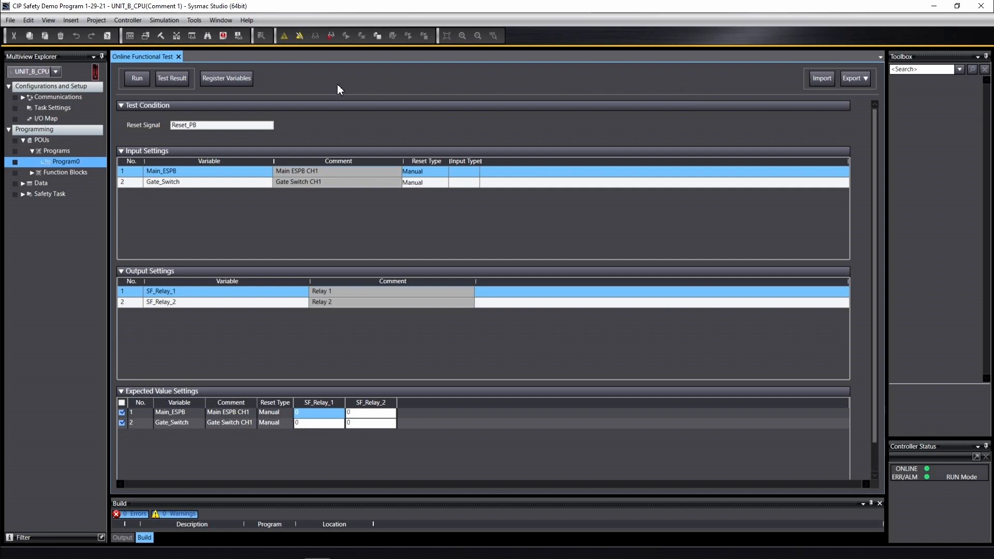
mouse_move(219, 102)
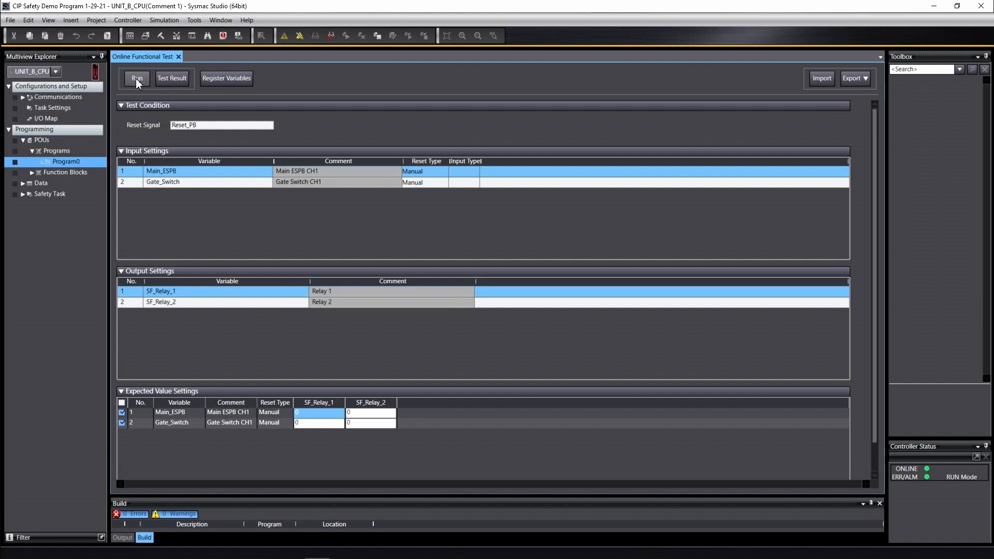
Run the online functional test, confirm Yes, and begin the Main_ESPB shutoff check
click(137, 79)
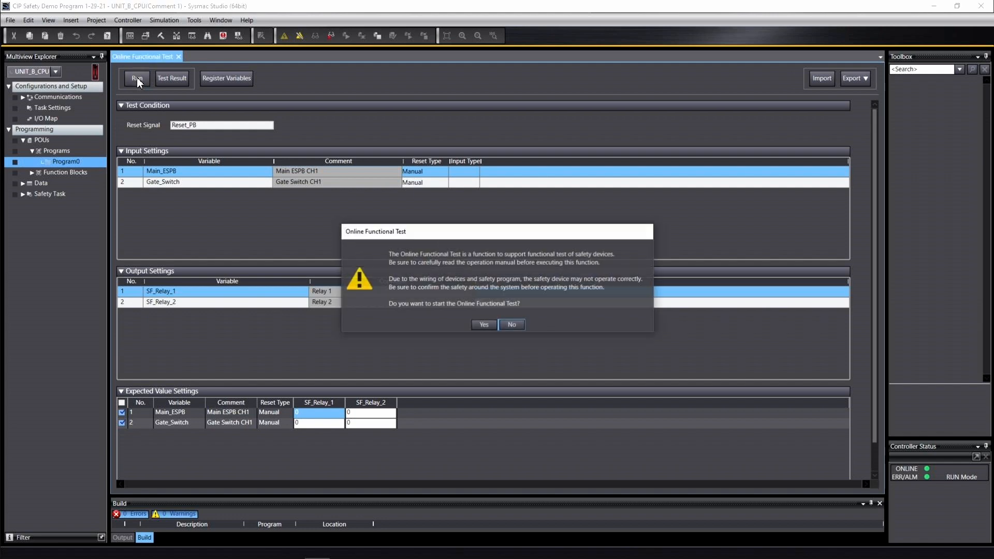
click(483, 324)
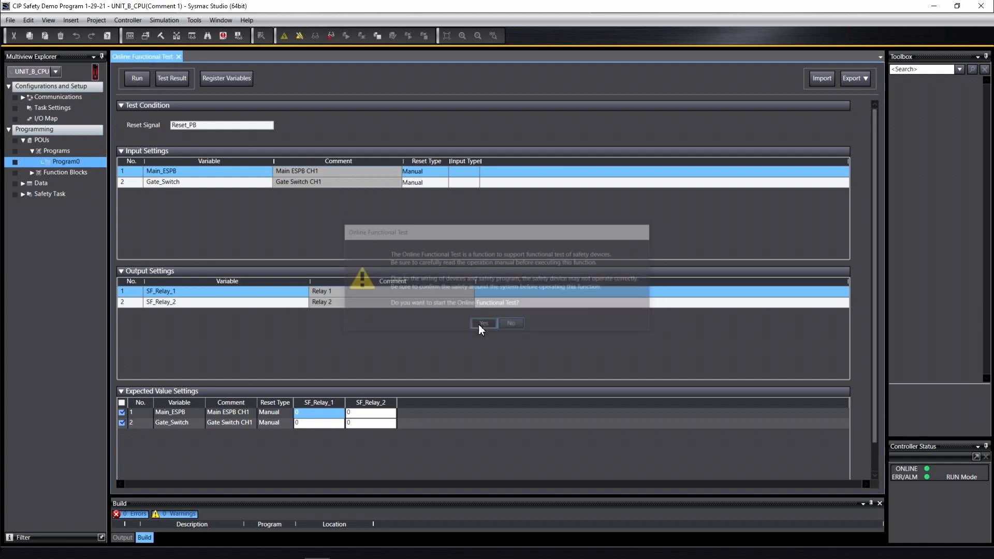
click(484, 324)
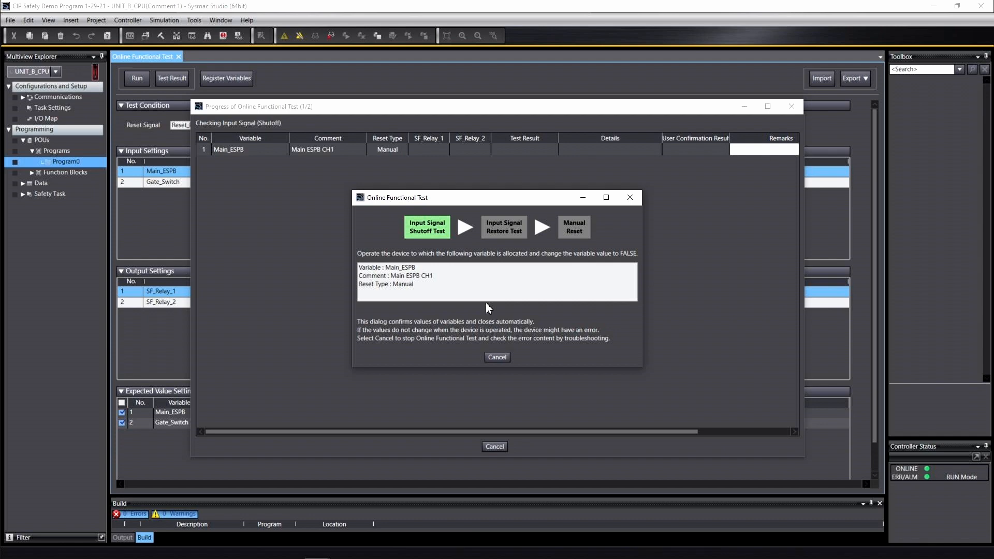
mouse_move(428, 263)
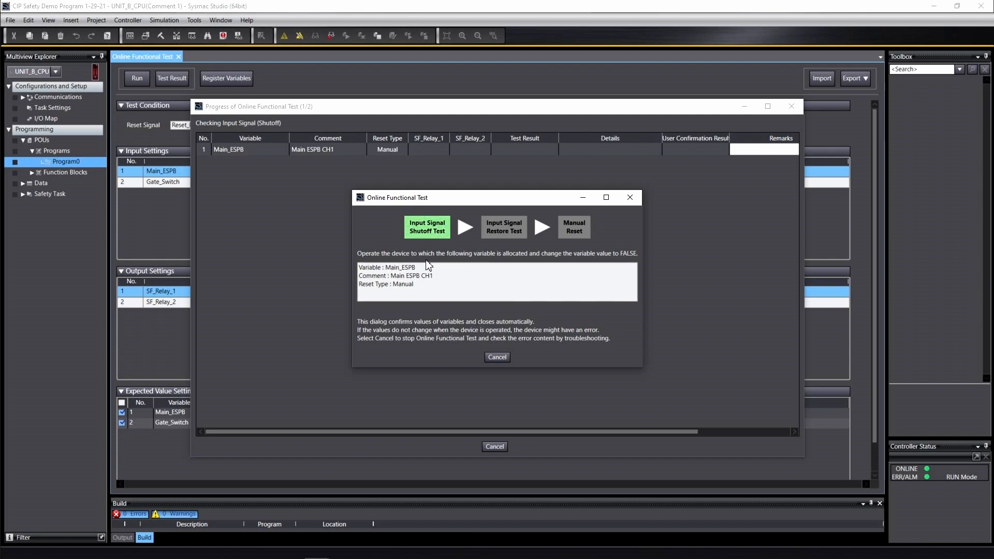
mouse_move(520, 264)
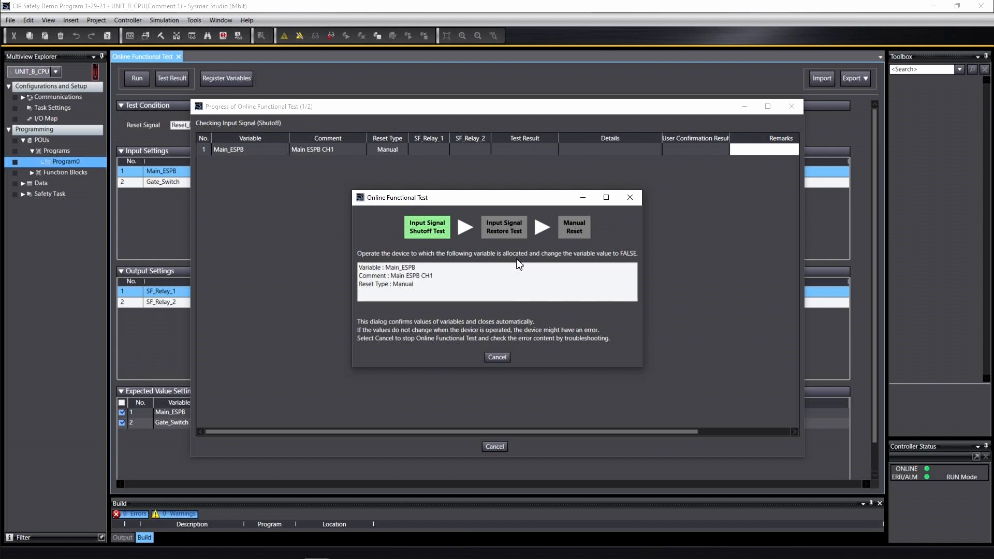
mouse_move(387, 331)
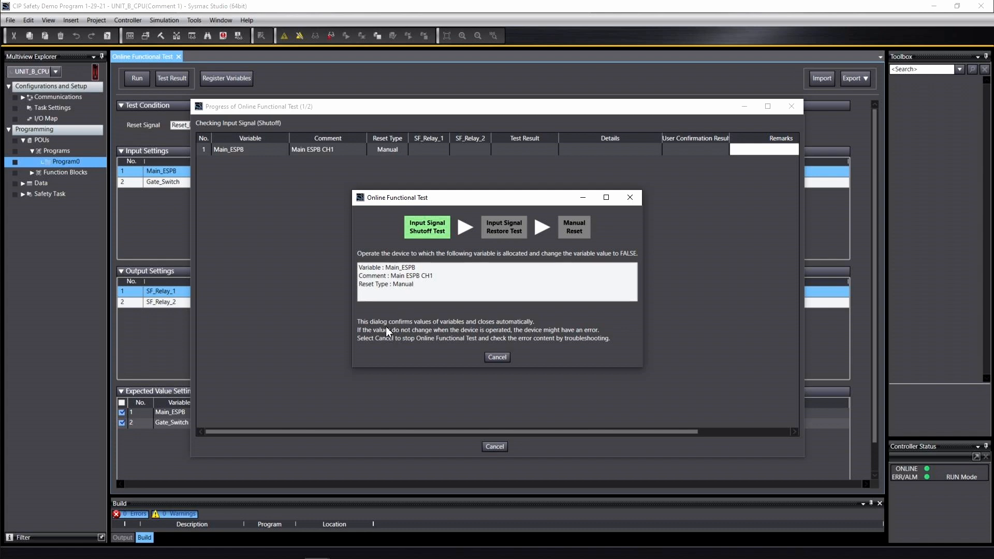
mouse_move(473, 332)
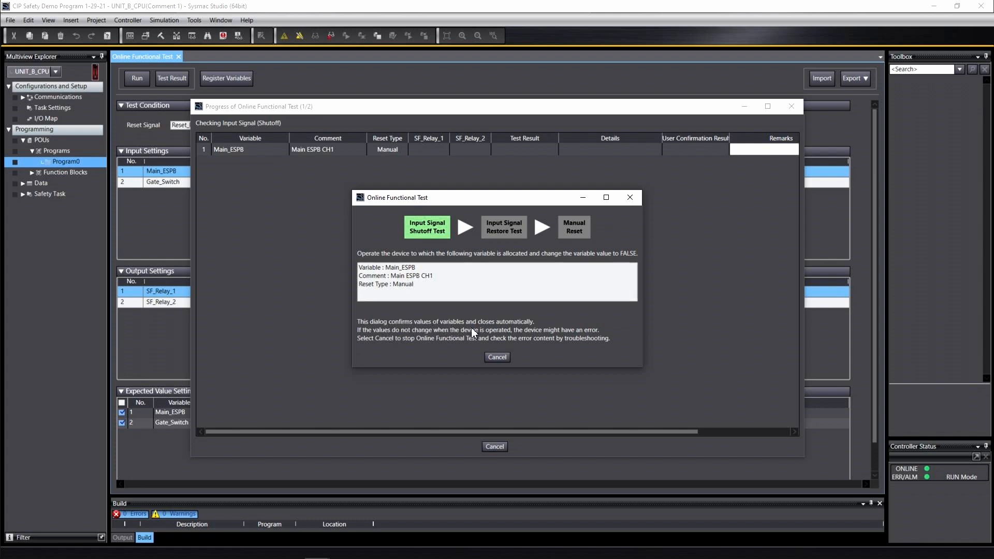
mouse_move(435, 340)
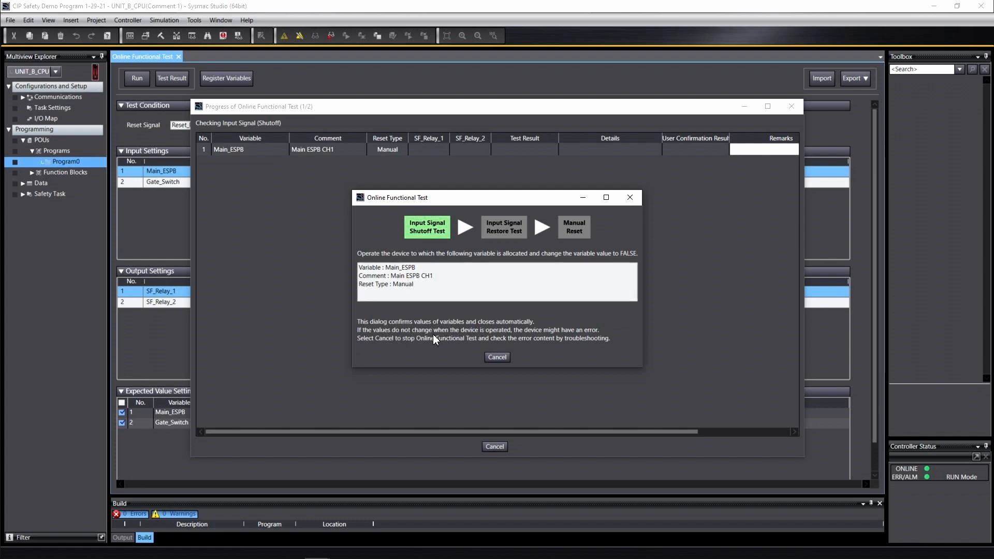
mouse_move(384, 330)
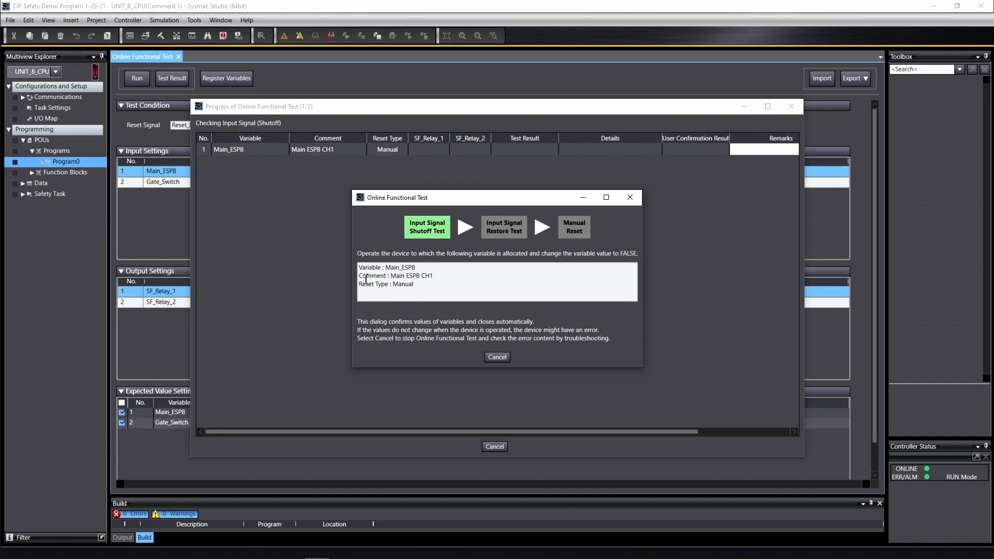
mouse_move(348, 274)
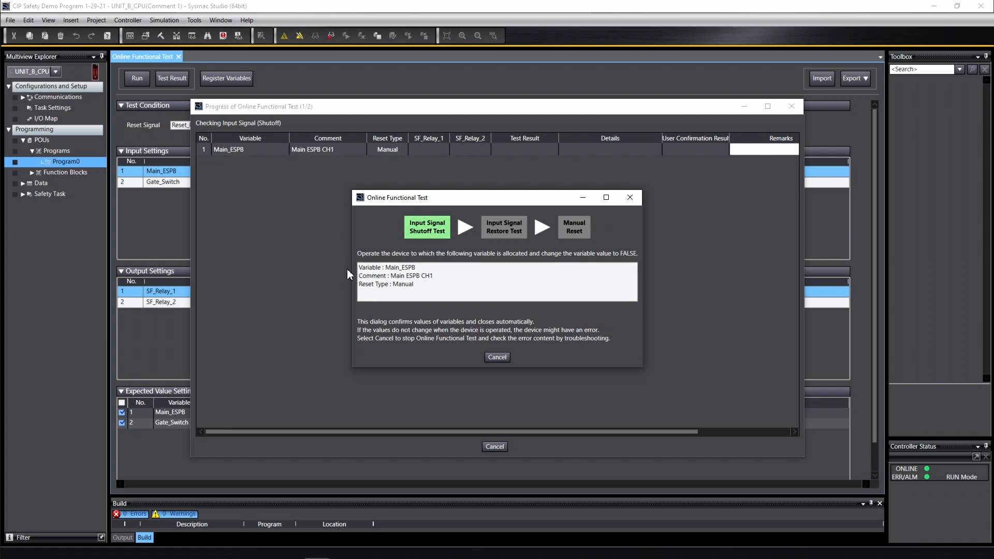
mouse_move(548, 249)
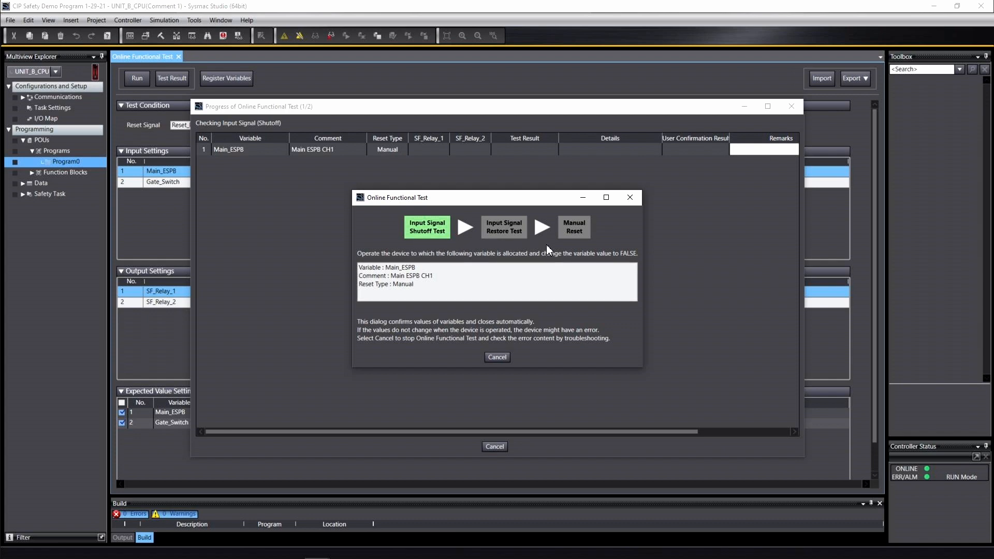
mouse_move(417, 242)
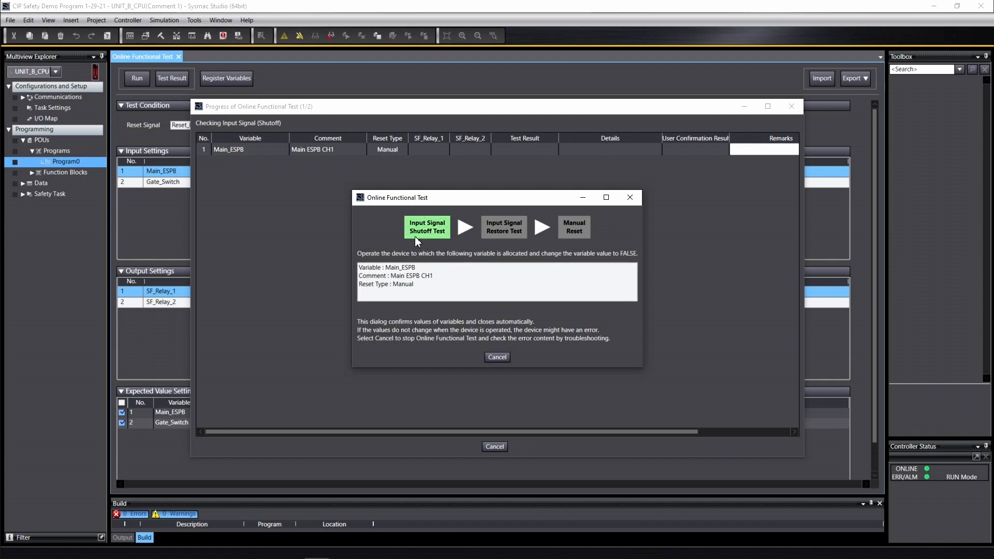
mouse_move(346, 278)
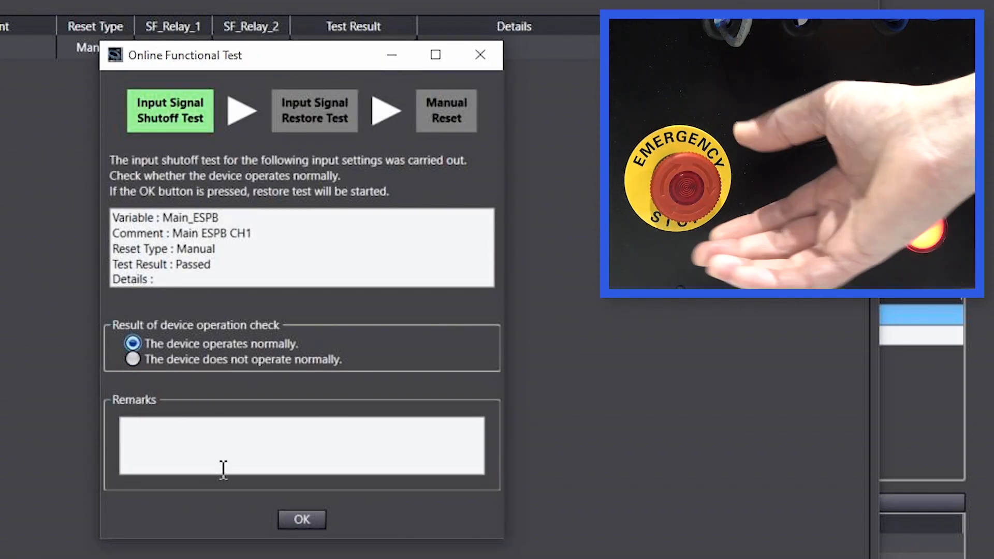
Accept the Main_ESPB shutoff, restore and manual reset results to move to Gate_Switch
click(301, 534)
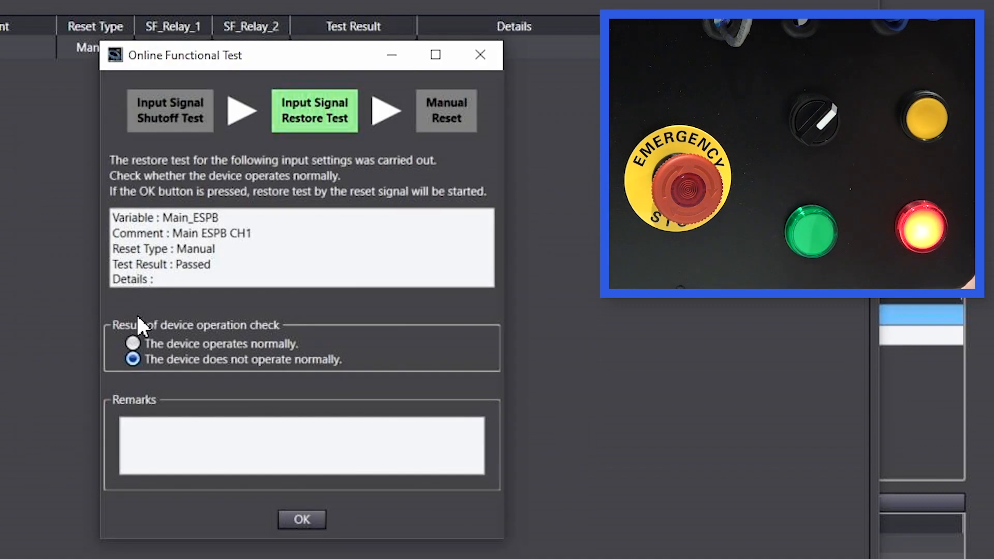
click(301, 519)
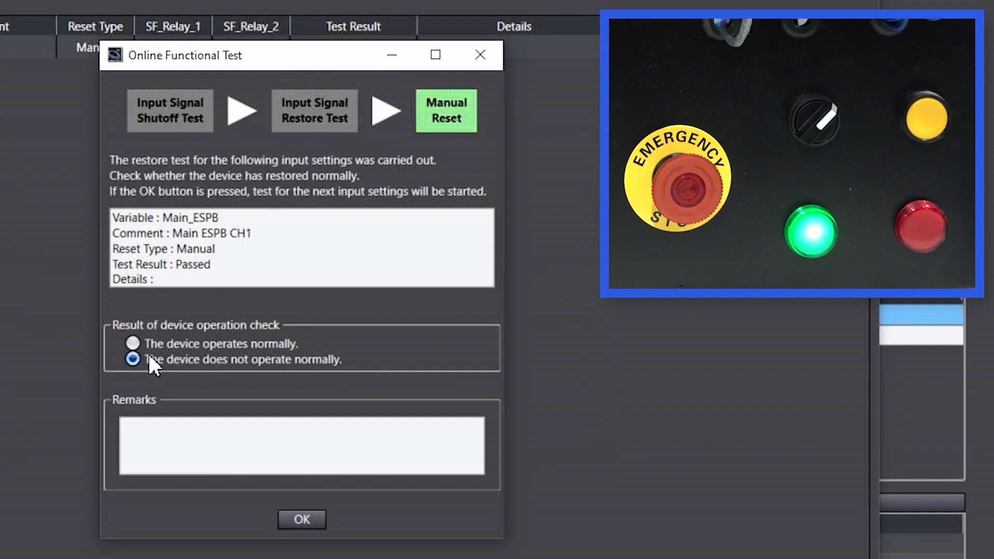
click(302, 519)
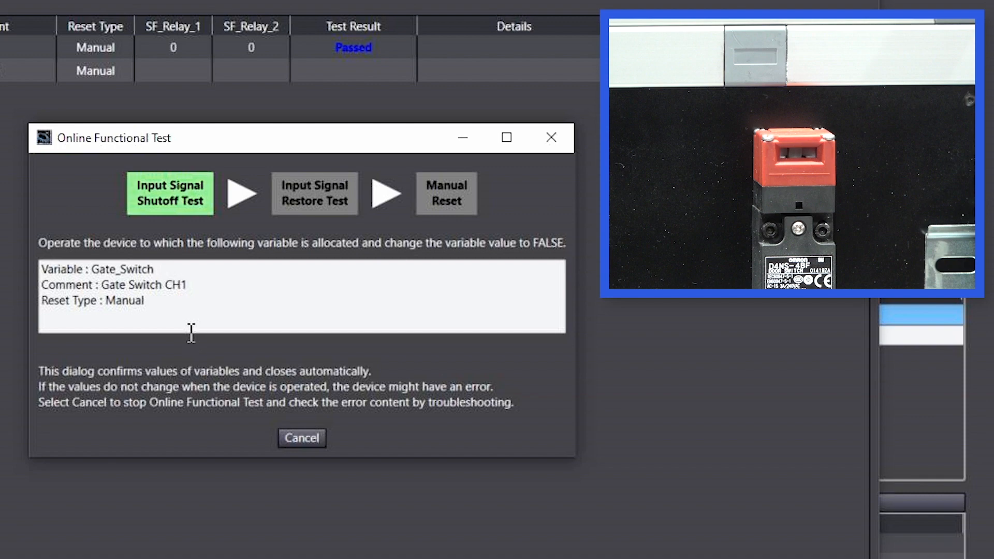
mouse_move(182, 342)
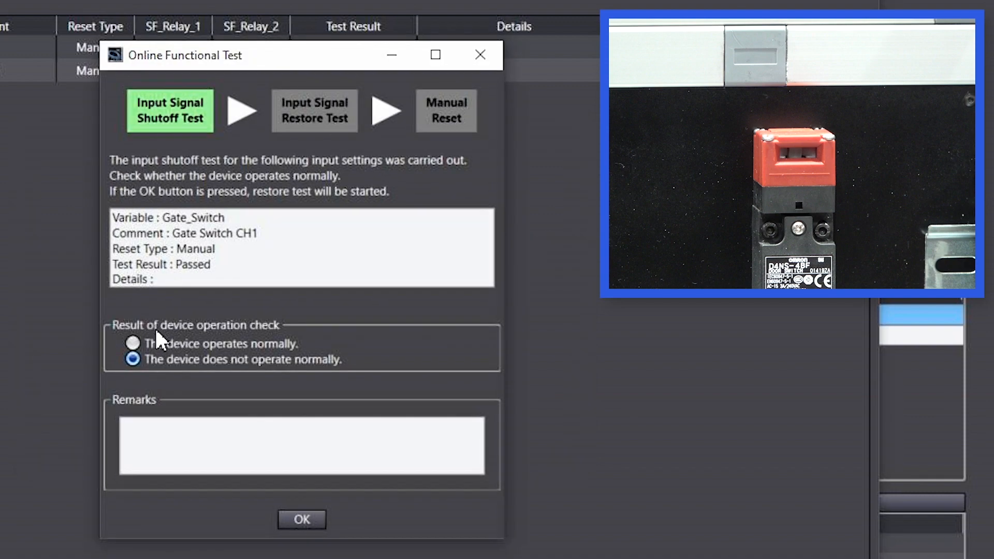
Mark Gate_Switch as operating normally and accept its shutoff, restore and reset results
click(302, 520)
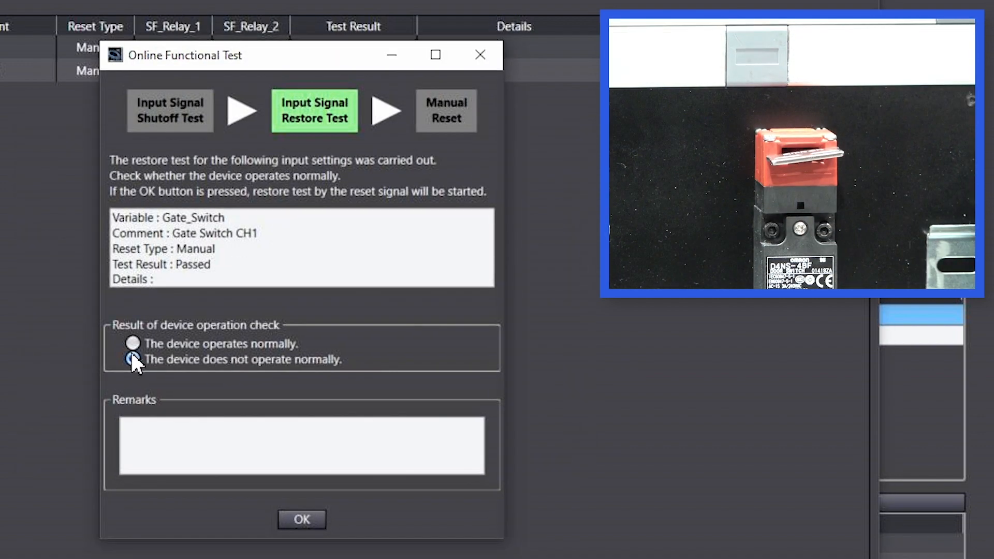
click(133, 343)
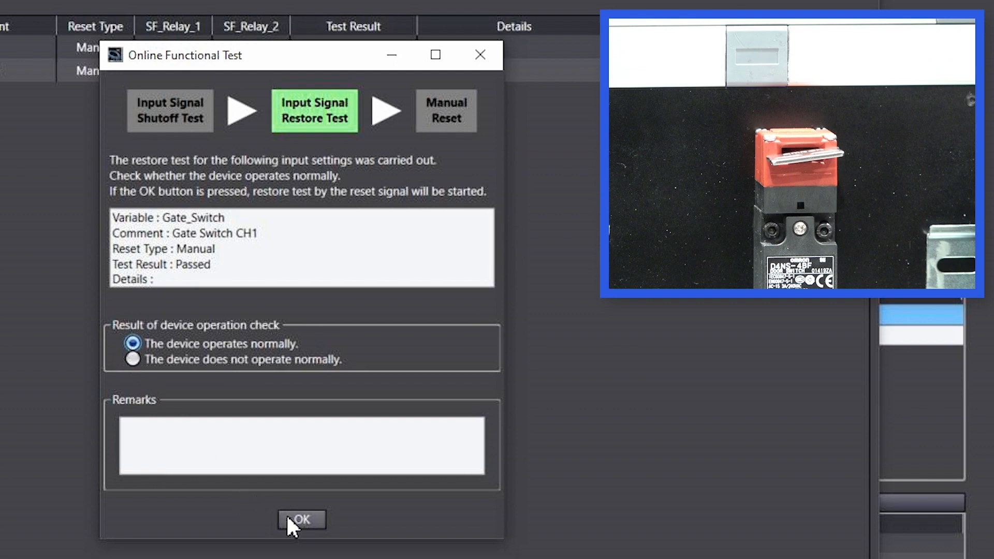
click(302, 533)
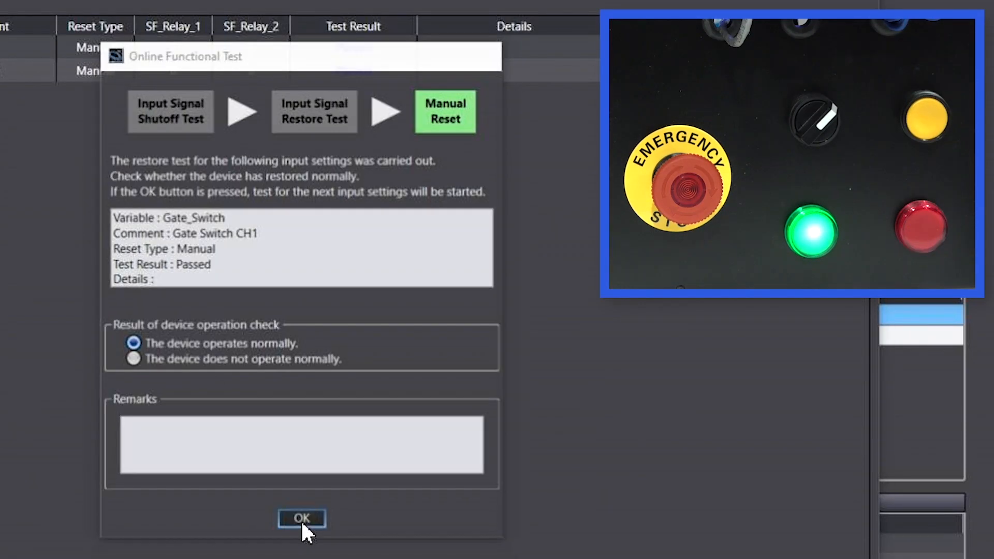
click(304, 518)
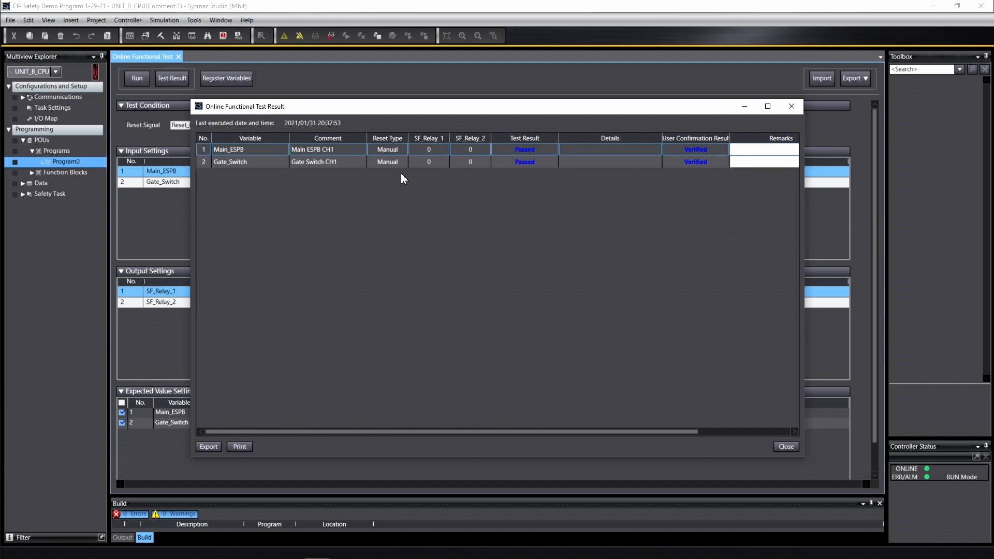
mouse_move(233, 389)
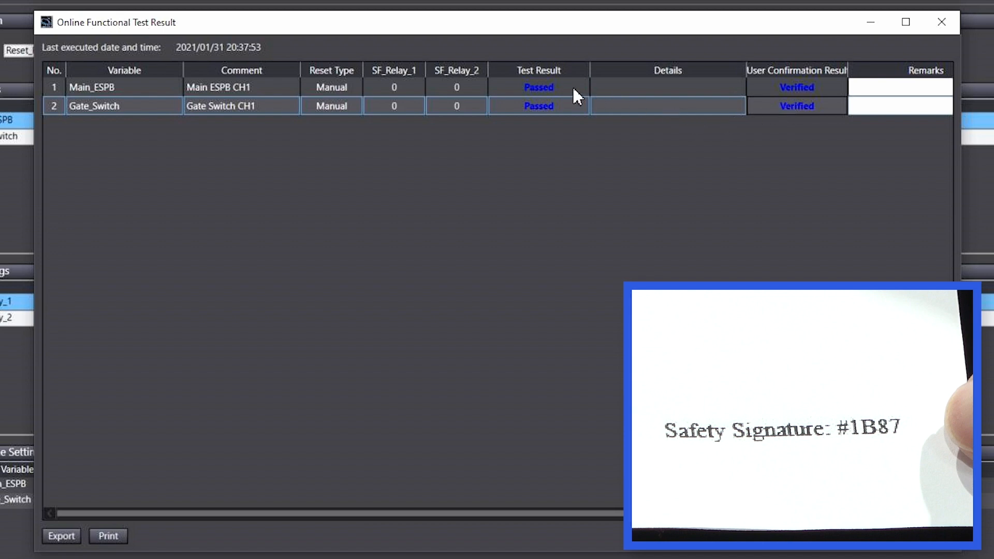
Show the project's Safety Properties, with signature #D9D6 and a Validated state
click(125, 87)
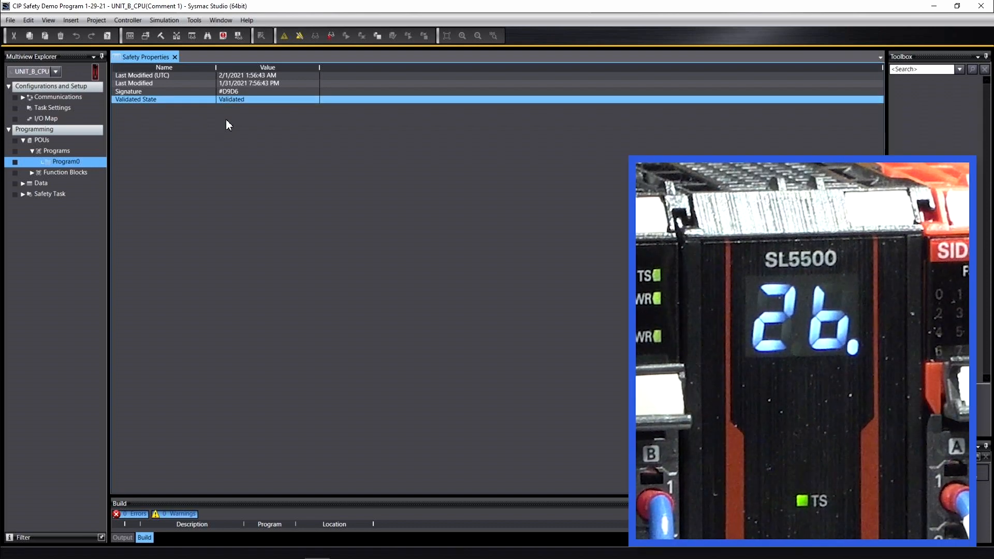
mouse_move(234, 129)
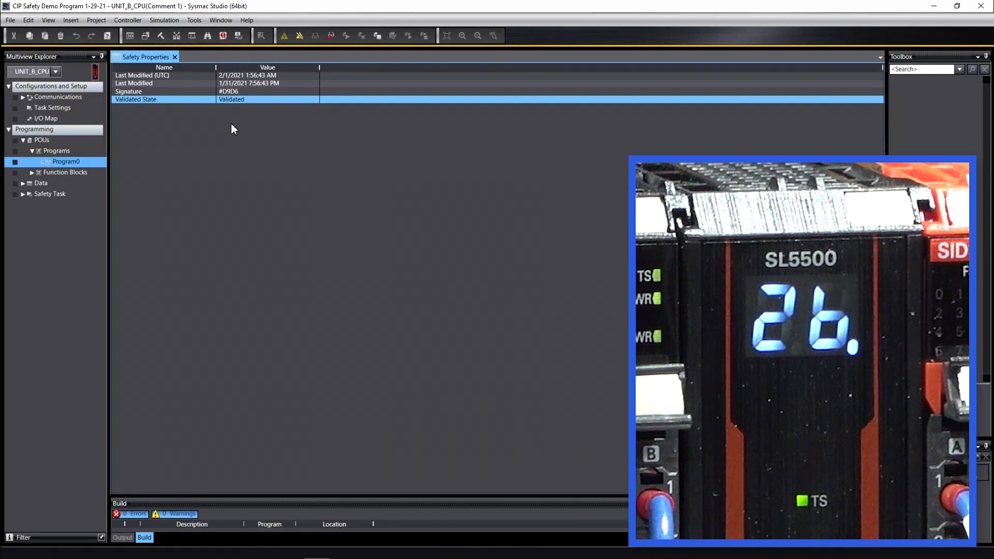